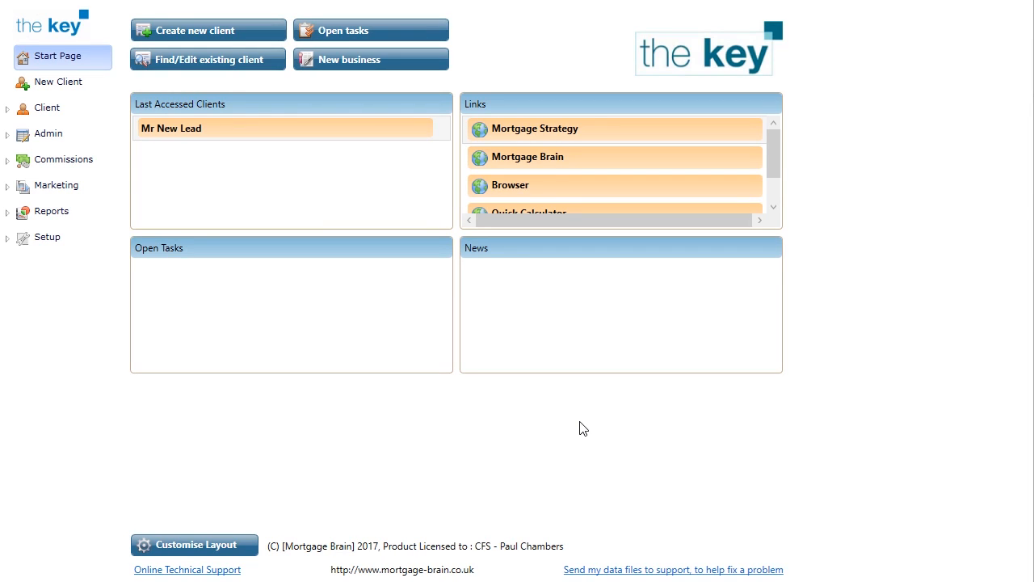
mouse_move(88, 77)
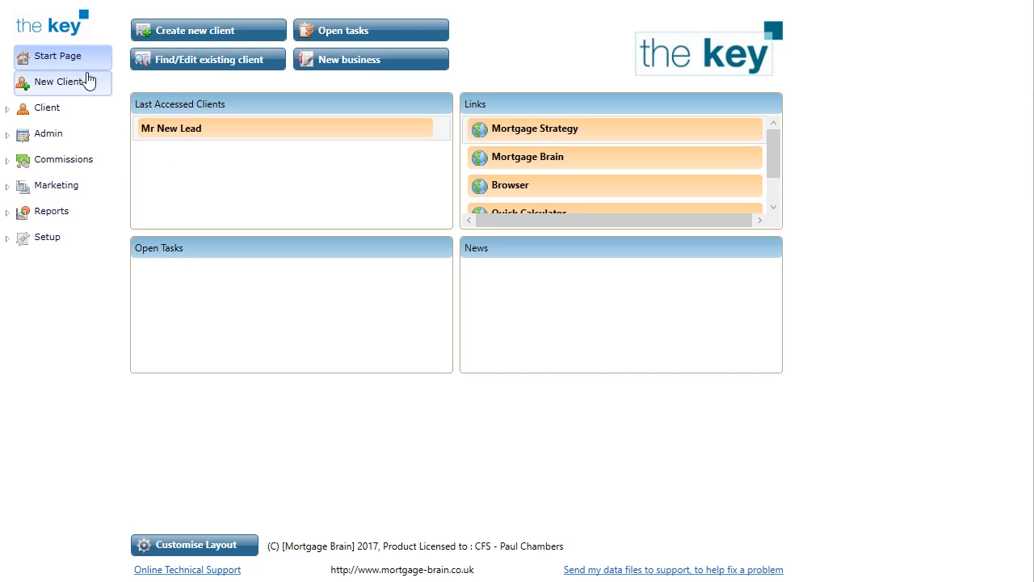
mouse_move(190, 36)
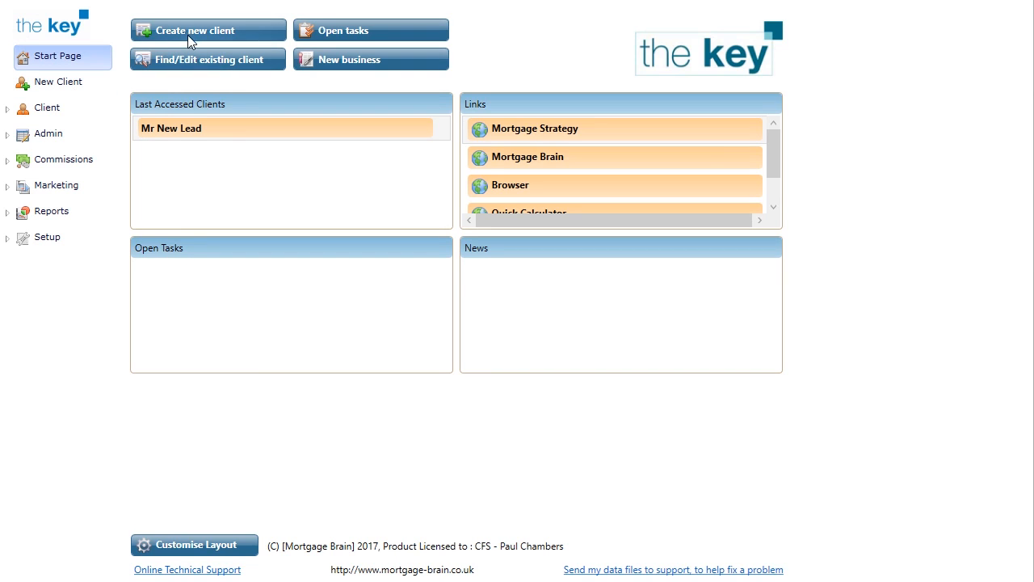
Create client Mr Test Newclient with Mortgage as initial product and data-protection consent, then save.
click(198, 29)
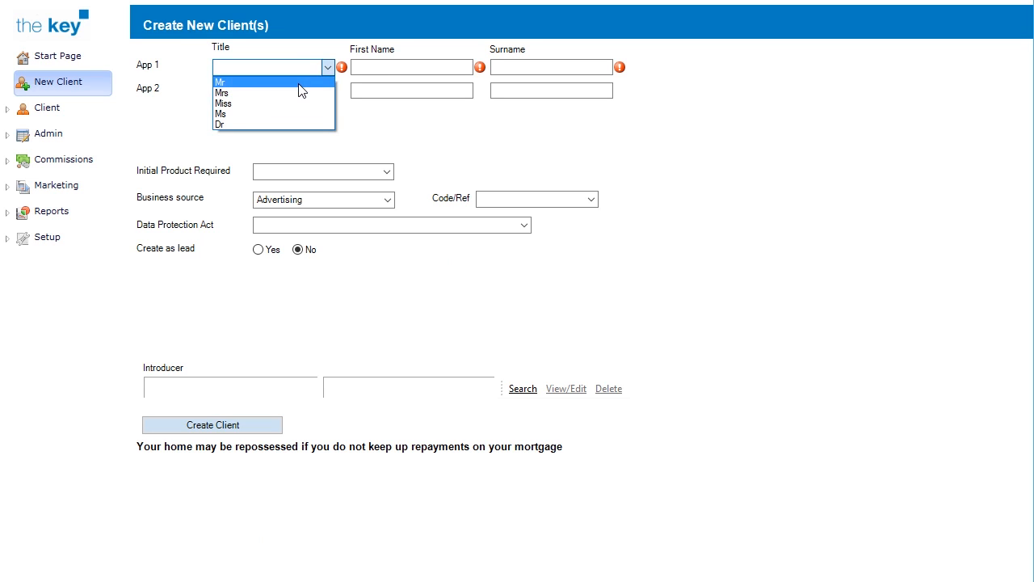
click(219, 81)
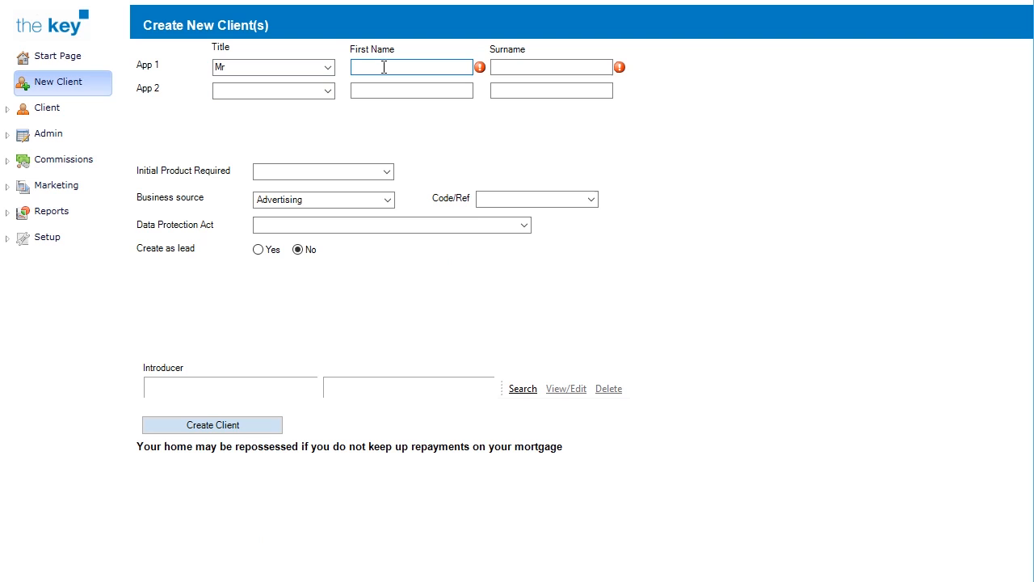
text(Test)
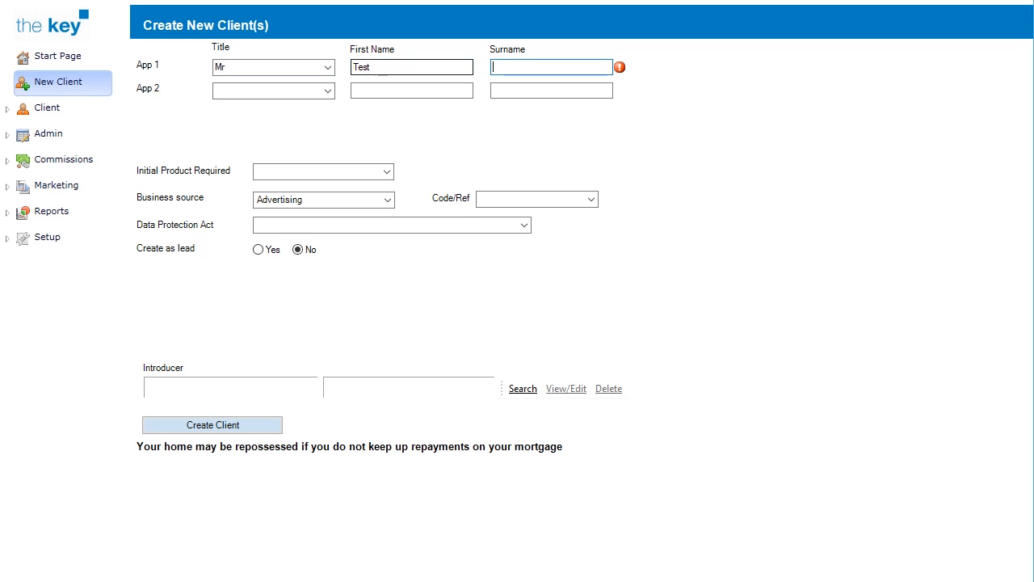
text(Newclient)
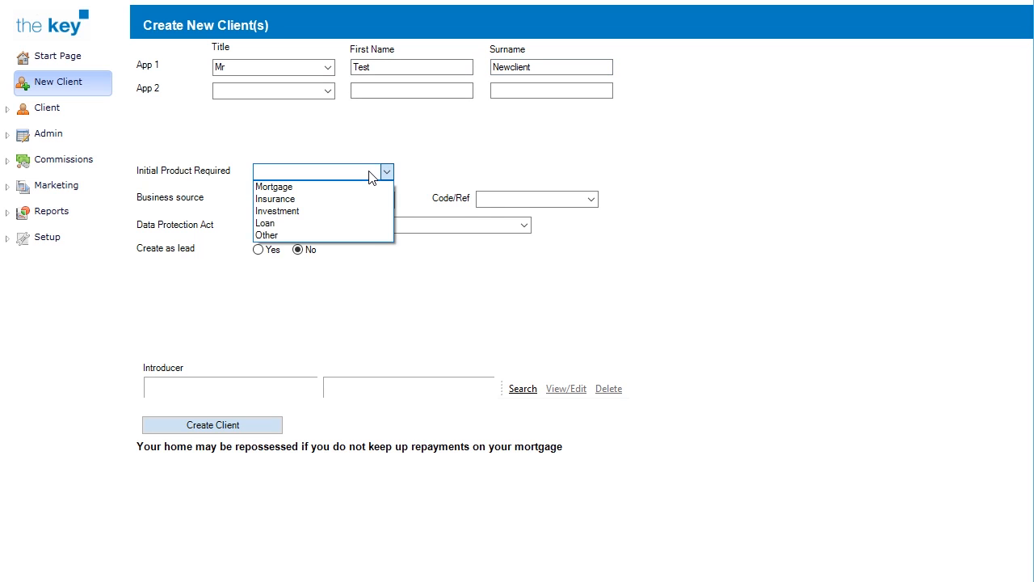
click(274, 188)
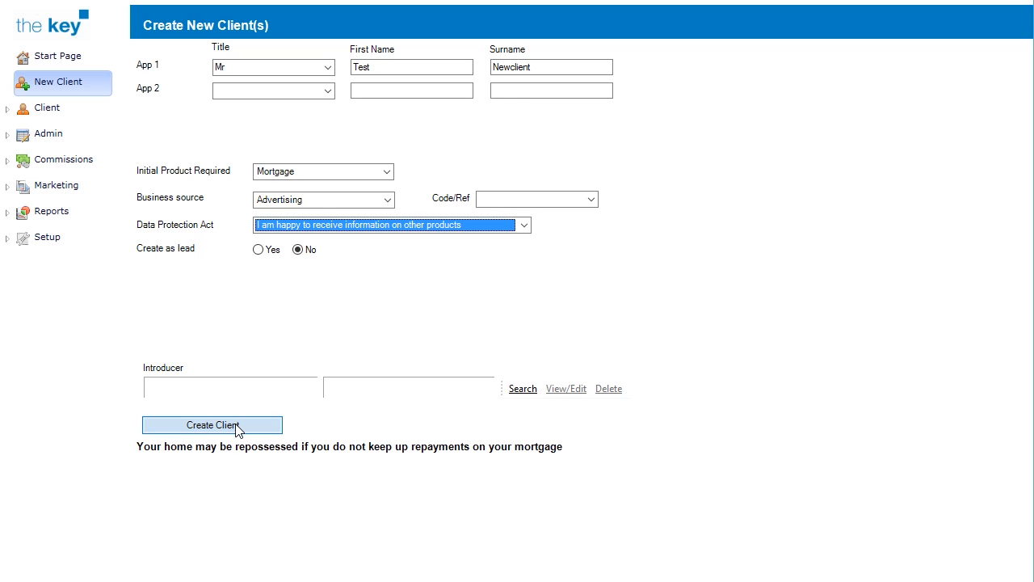
click(212, 425)
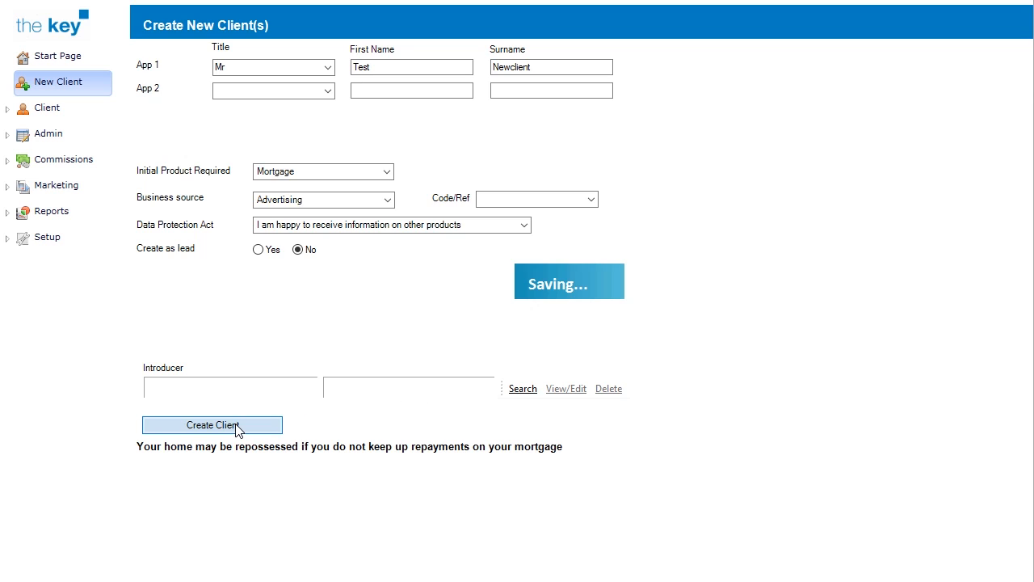
Enter Applicant 1's present address 1 The Road, Gloucester, GL1 1GT and DOB 01/01/1980.
click(212, 425)
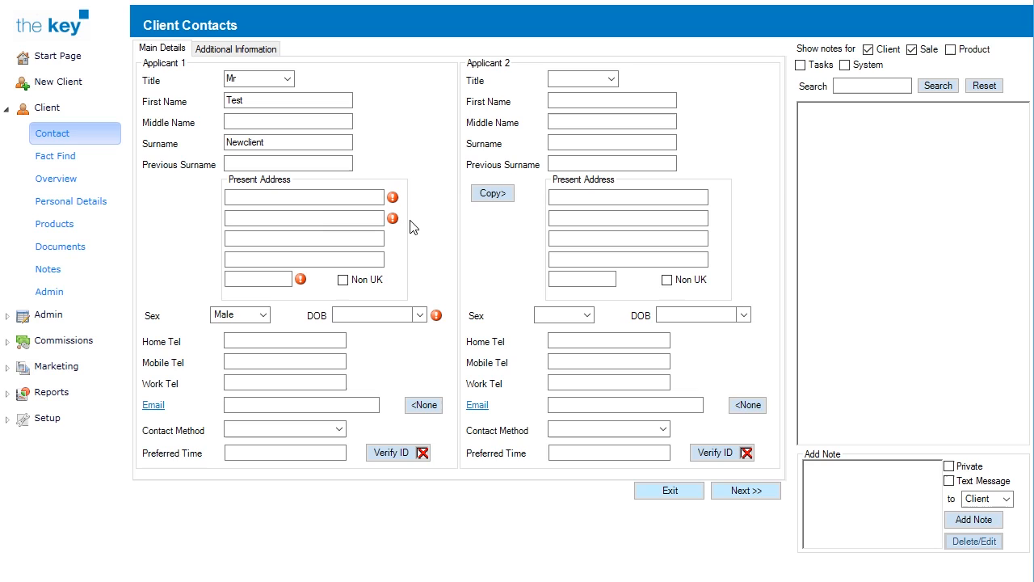
text(1 The Road)
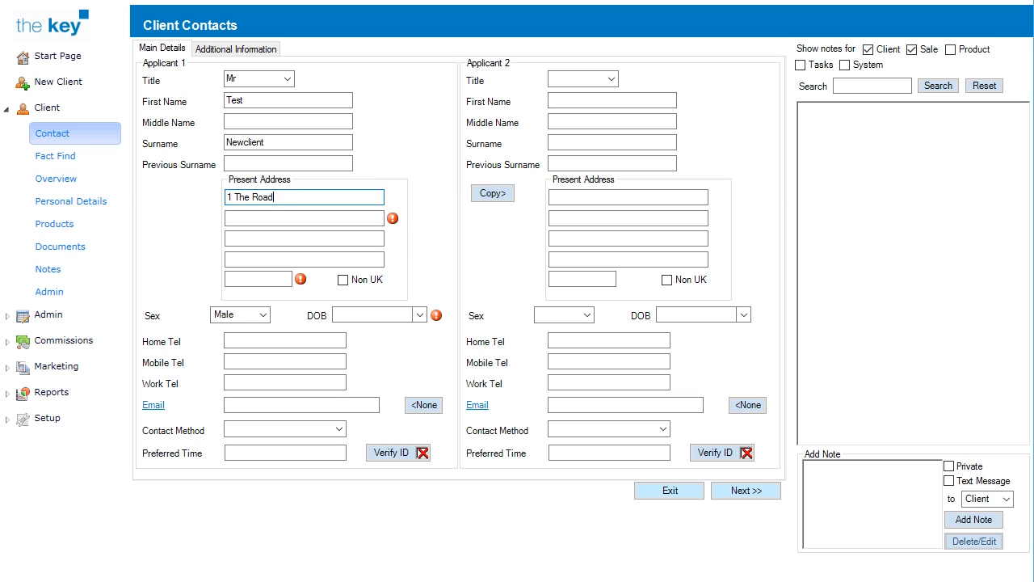
text(Glouces)
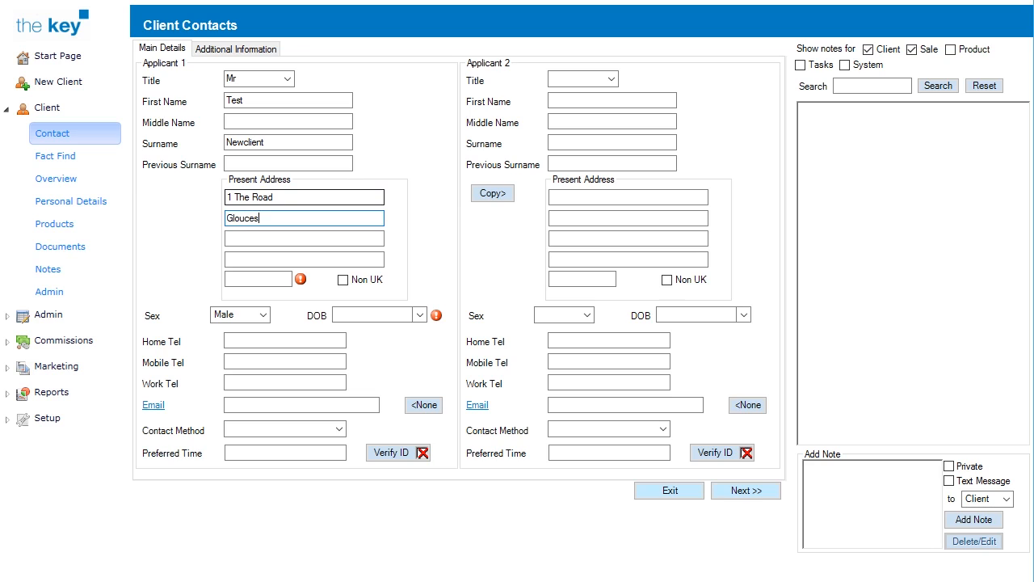
text(GL1 1GT)
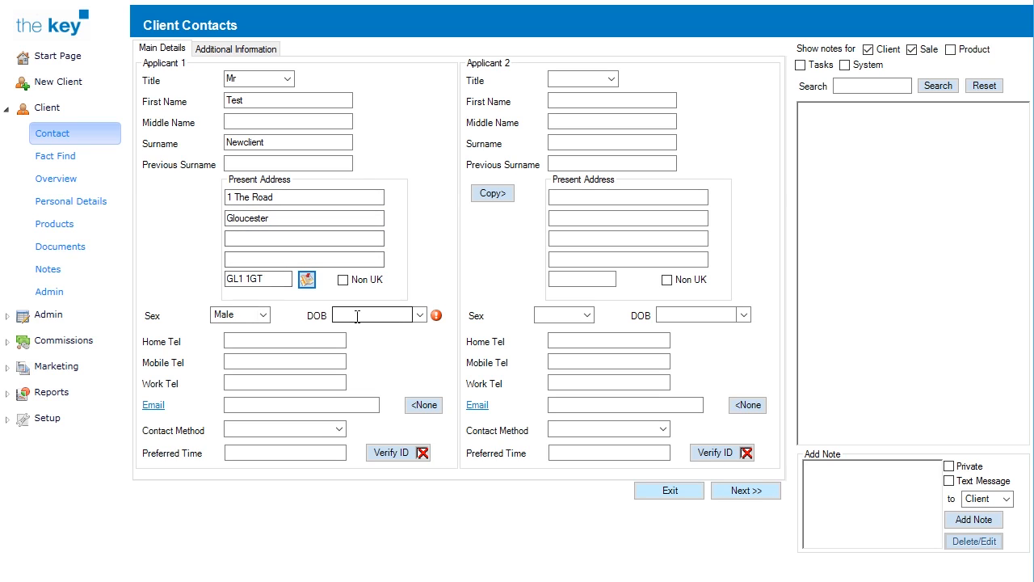
text(01/01/1980)
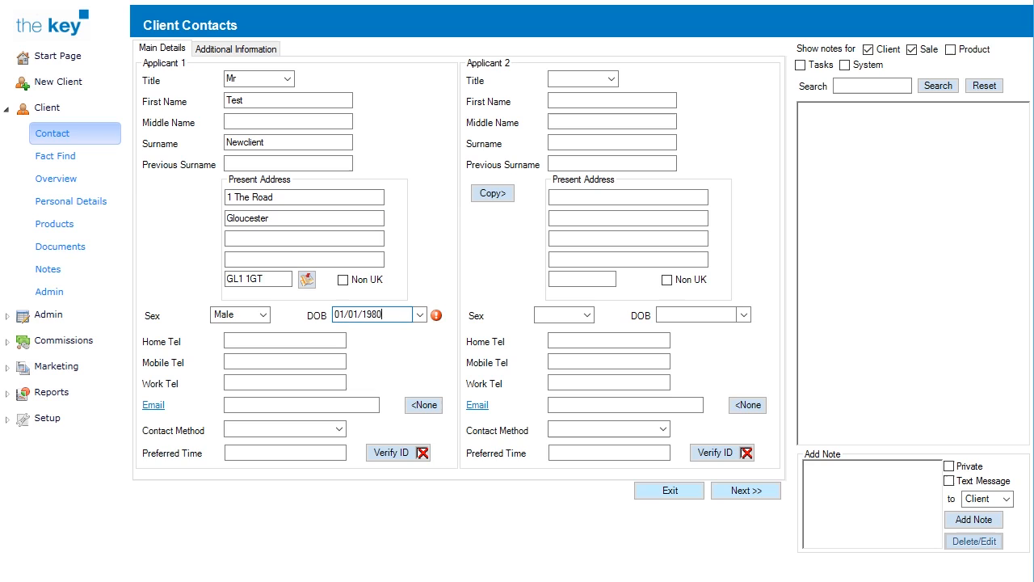
click(284, 339)
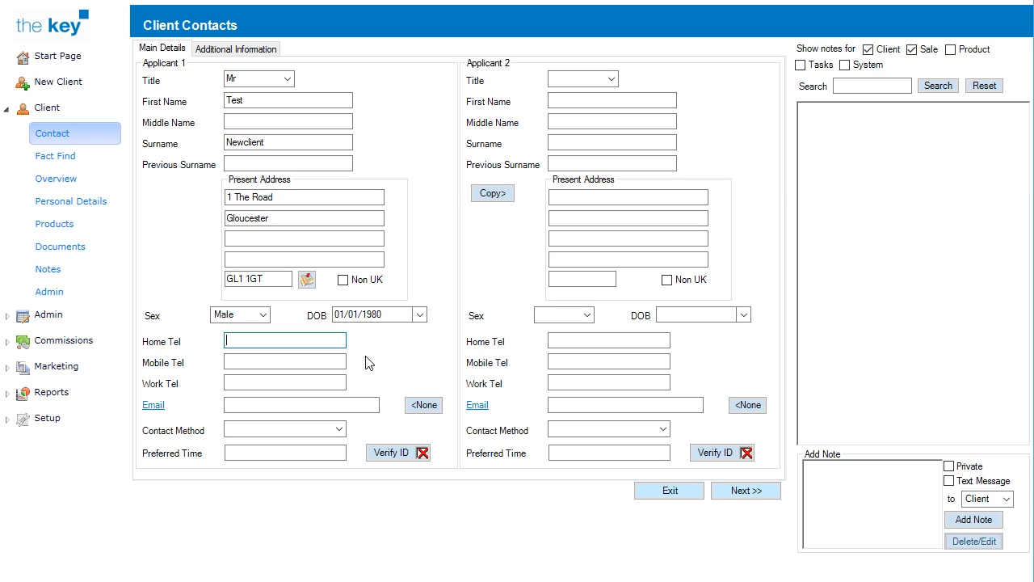
mouse_move(269, 57)
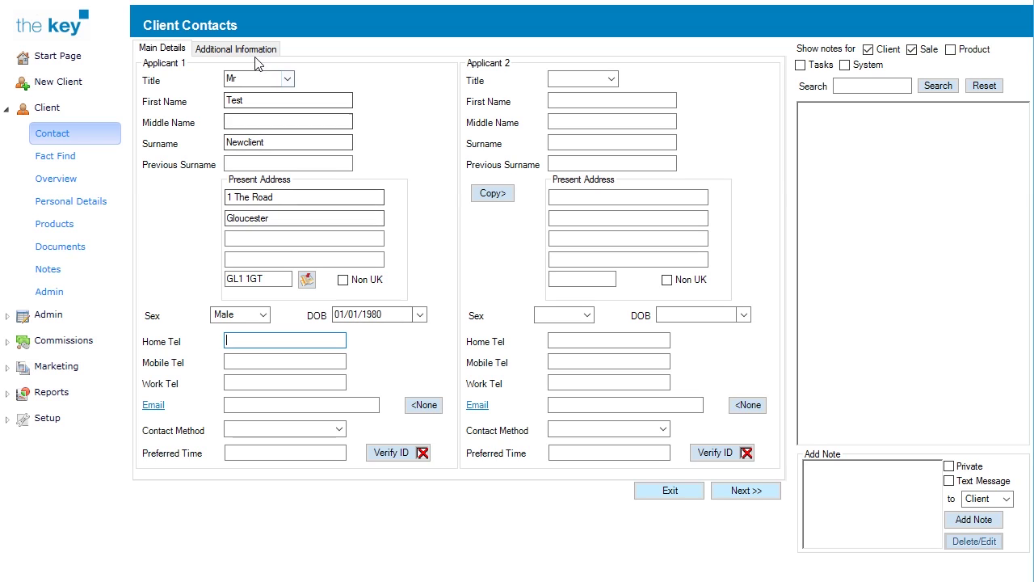
Review the Additional Information (salutation Mr T Newclient) and proceed with Next >>.
click(236, 48)
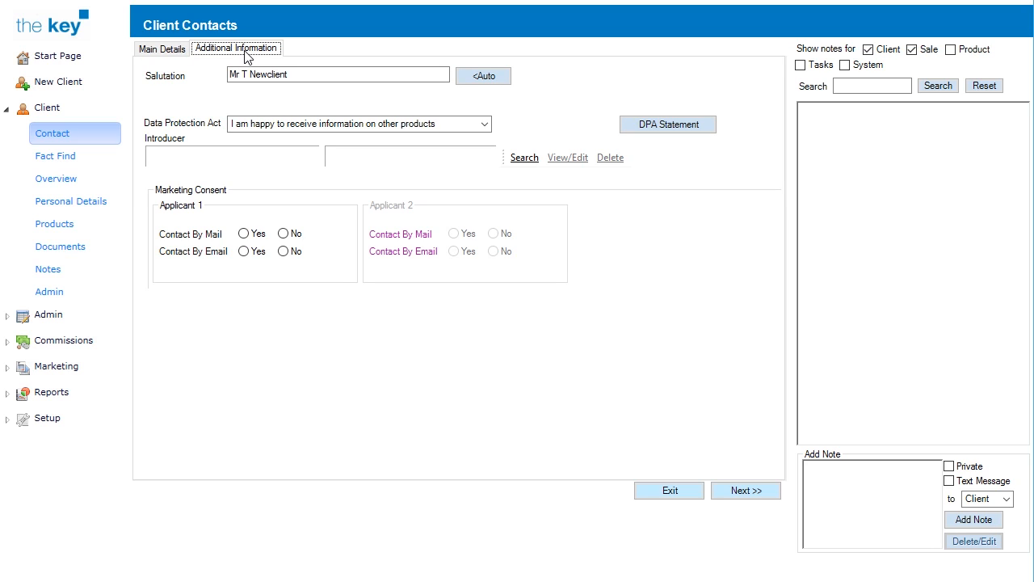
click(333, 76)
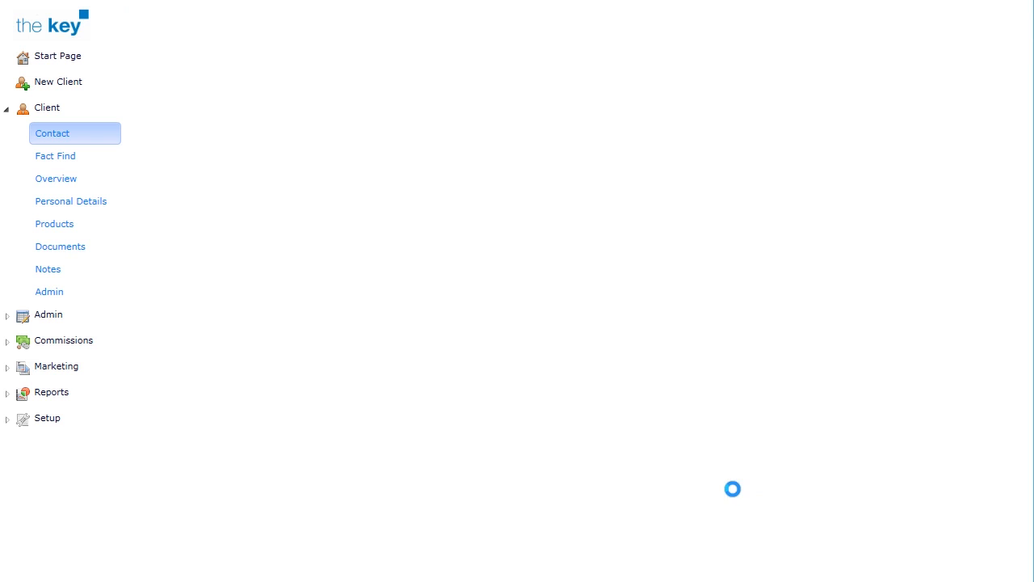
Select the open New Sale 1 record in the Fact Find sale record list.
click(55, 155)
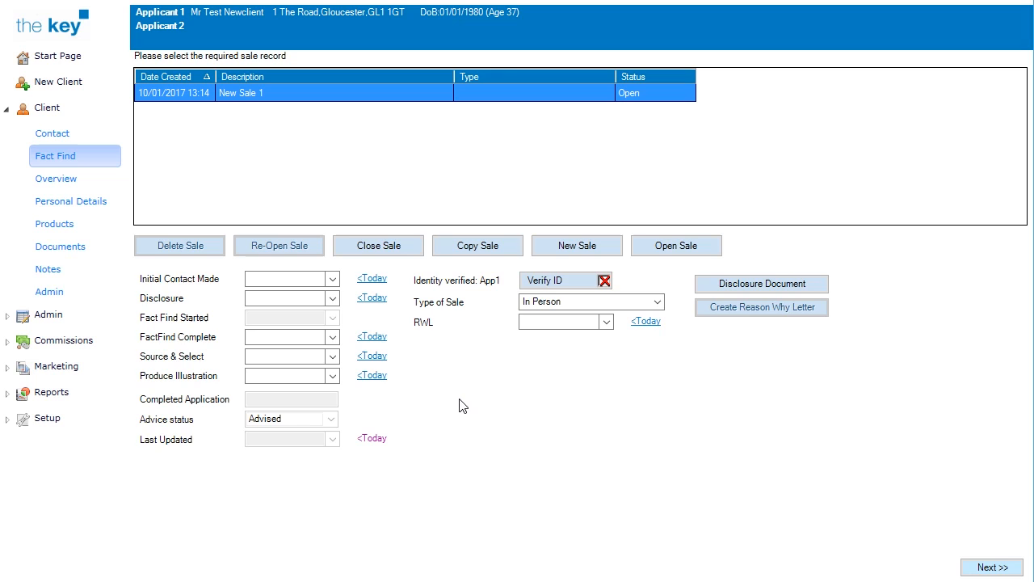
mouse_move(472, 393)
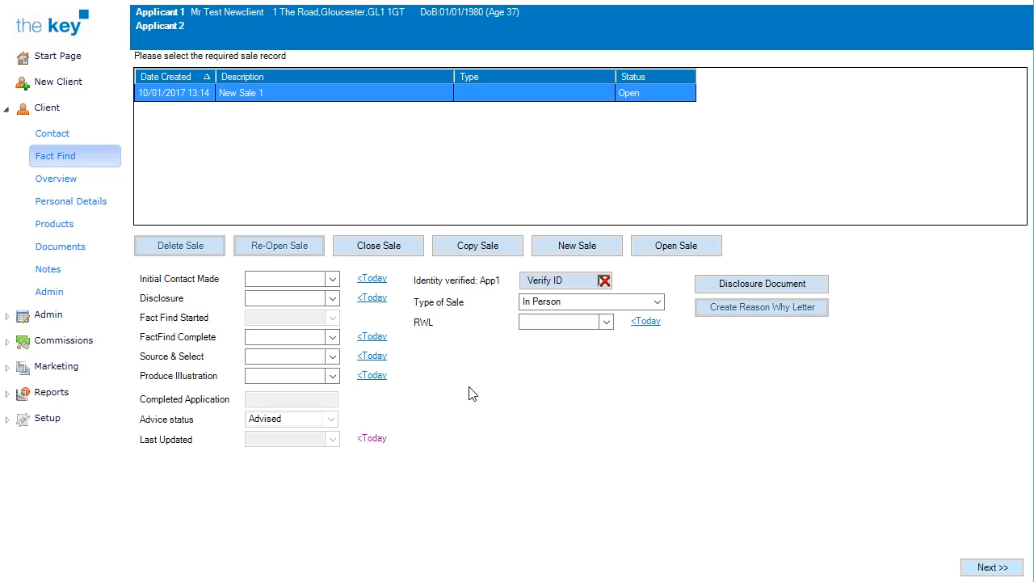
mouse_move(491, 385)
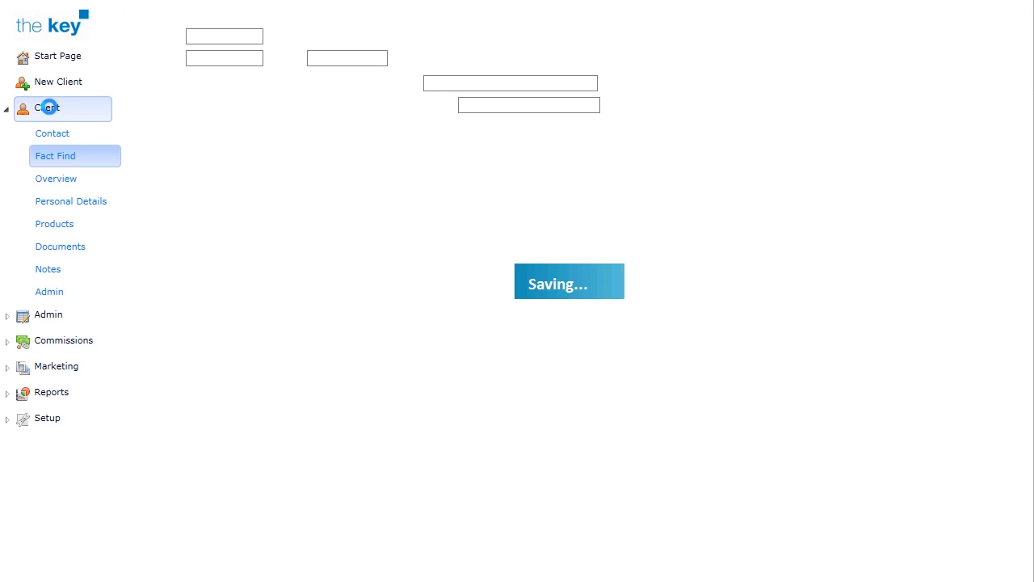
Run a Client Search listing Newclient, Test at 1 The Road, GL1 1GT, DOB 01/01/1980.
click(49, 106)
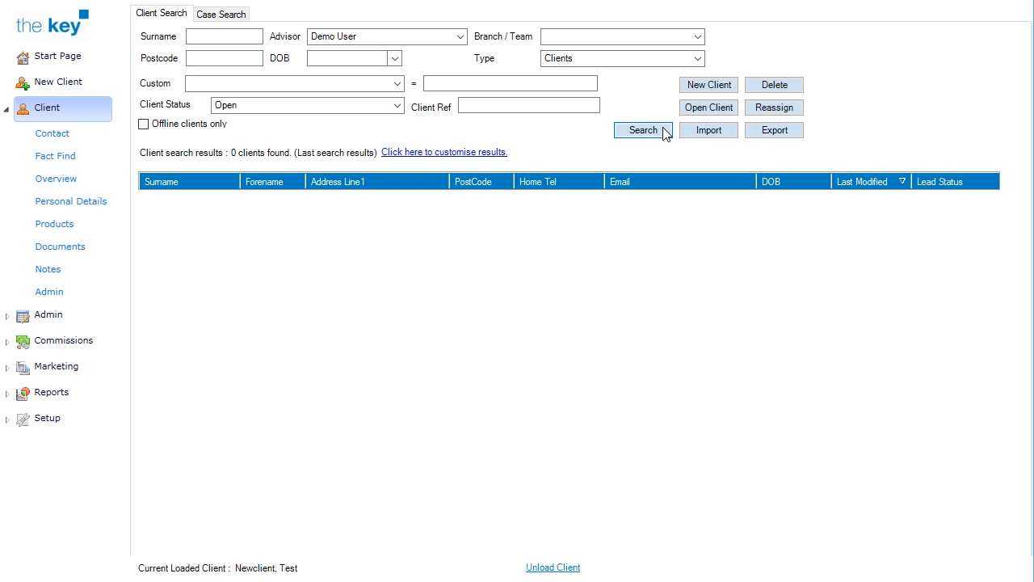
click(643, 129)
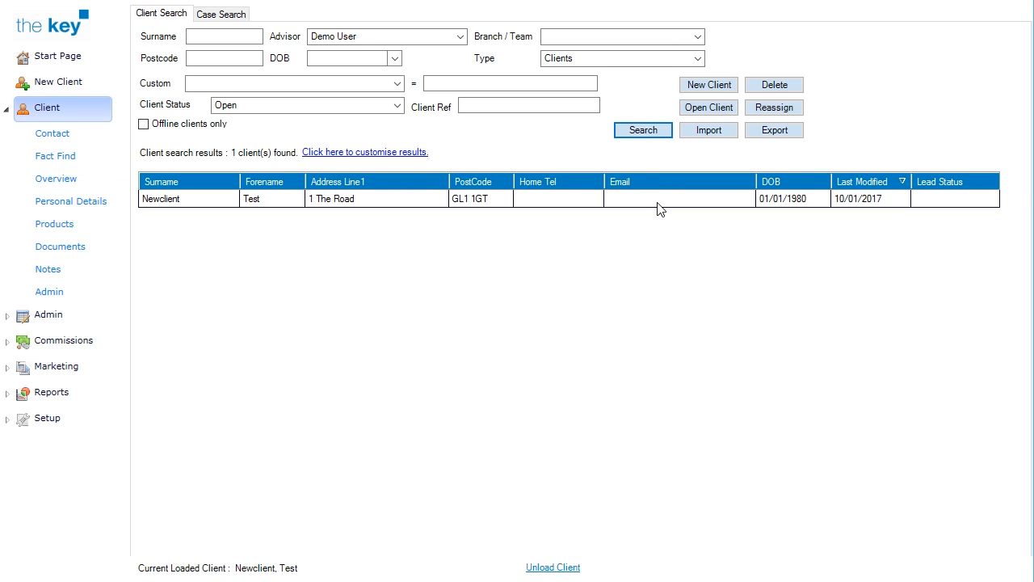